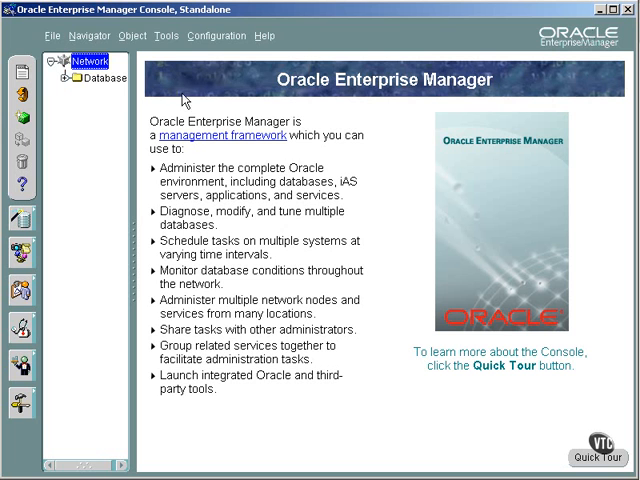
- Browse the console's Tools menu to reach Service Management and Oracle Net Manager
{"action": "left_click", "coordinate": [166, 36]}
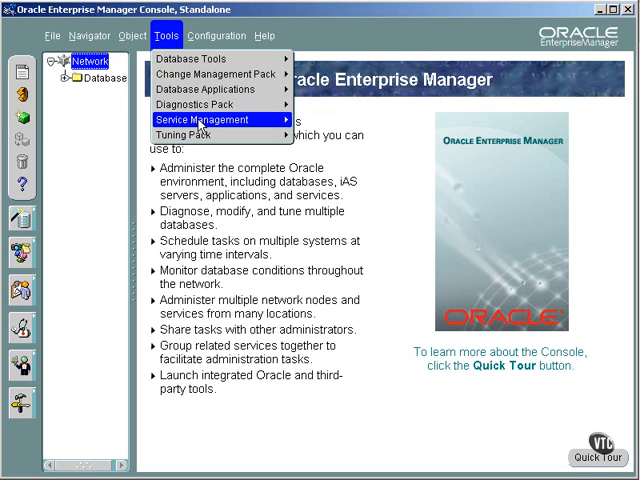
{"action": "mouse_move", "coordinate": [204, 120]}
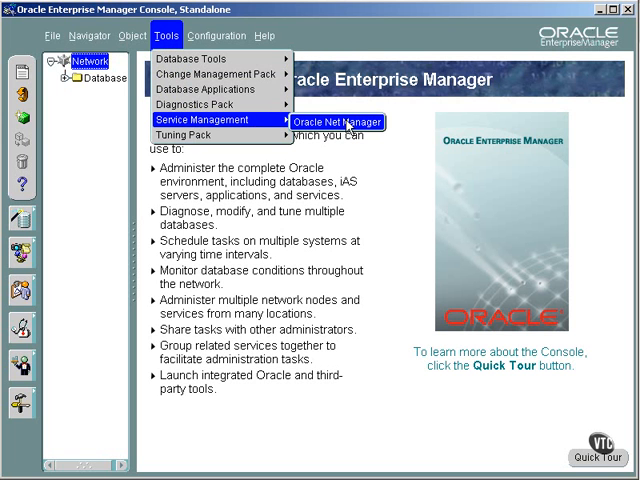
{"action": "mouse_move", "coordinate": [350, 128]}
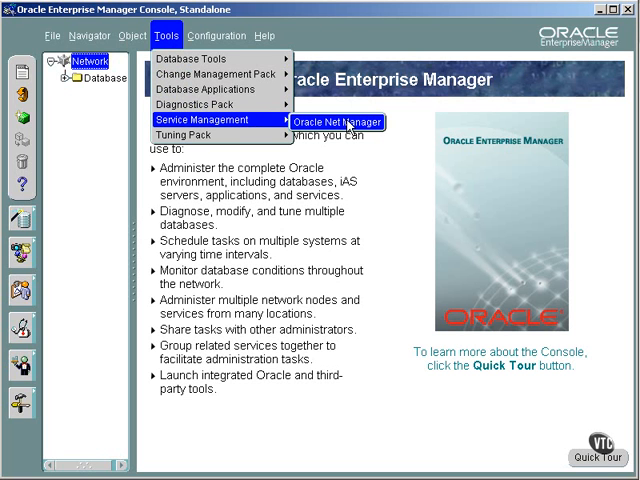
- Launch Oracle Net Manager and show LISTENER's TCP/IP address: host client, port 1521
{"action": "left_click", "coordinate": [328, 122]}
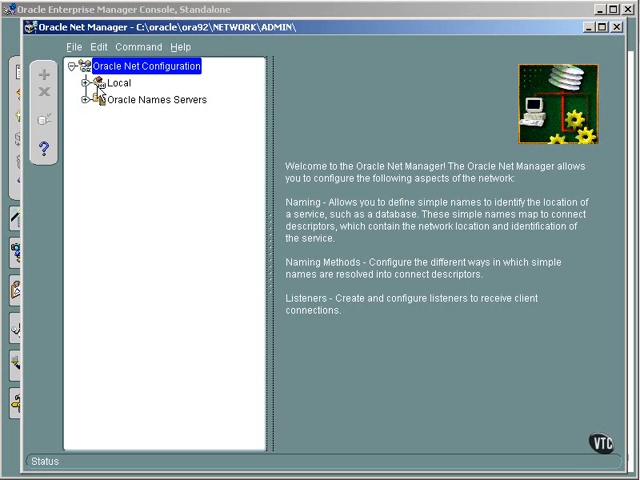
{"action": "left_click", "coordinate": [76, 84]}
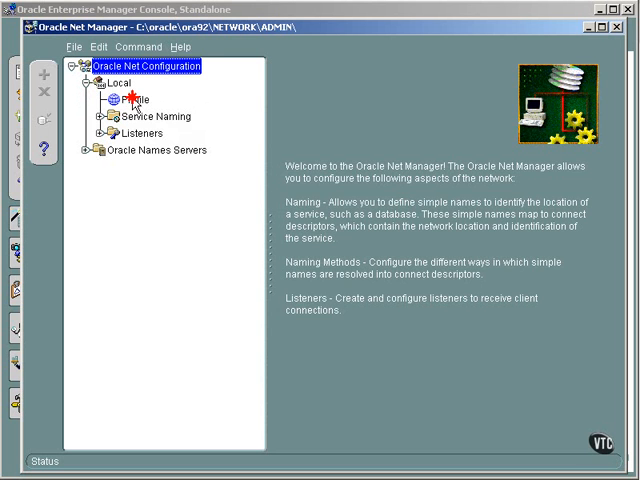
{"action": "left_click", "coordinate": [156, 116]}
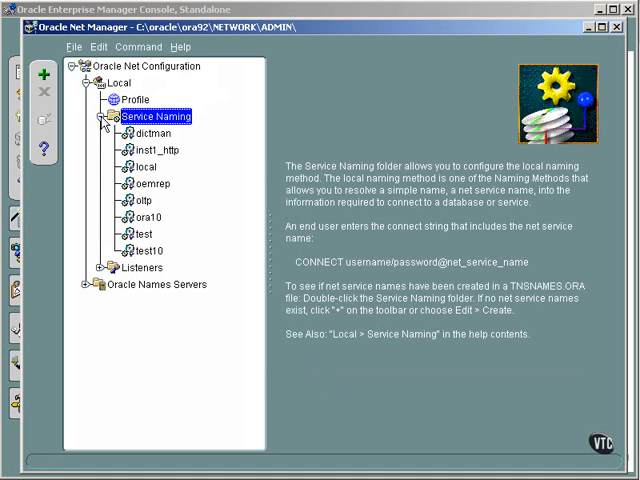
{"action": "left_click", "coordinate": [100, 116]}
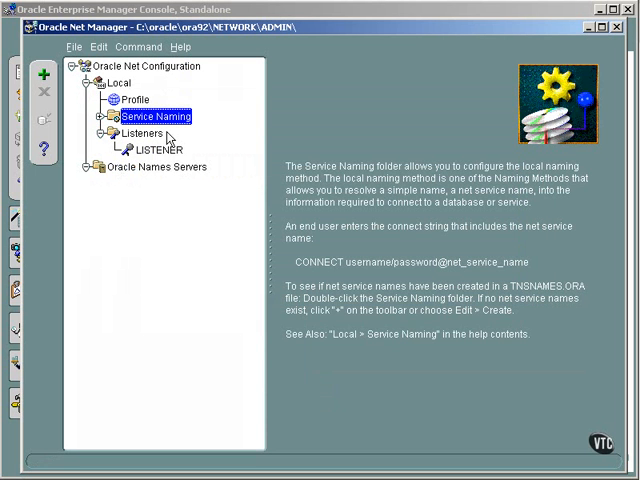
{"action": "left_click", "coordinate": [160, 148]}
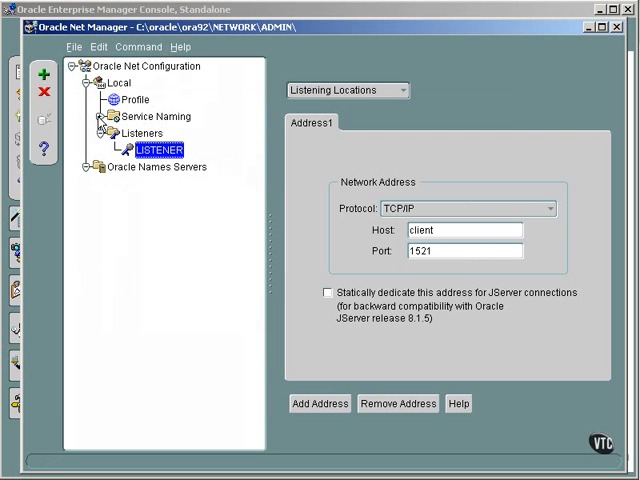
- Review the profile's TNSNAMES naming method, then show the test service on 2000server:1521
{"action": "left_click", "coordinate": [132, 100]}
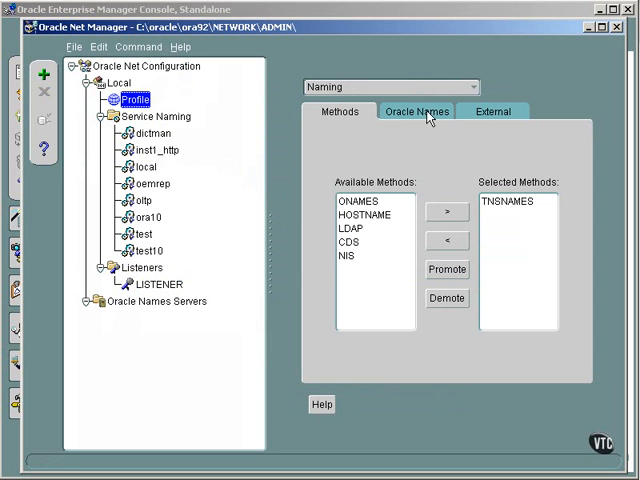
{"action": "mouse_move", "coordinate": [130, 184]}
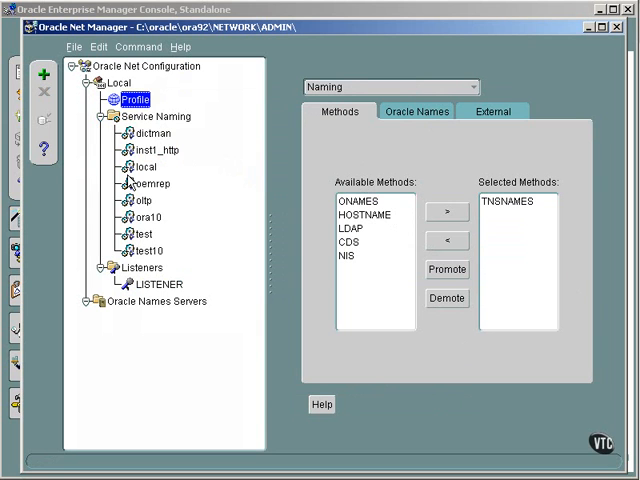
{"action": "mouse_move", "coordinate": [146, 242]}
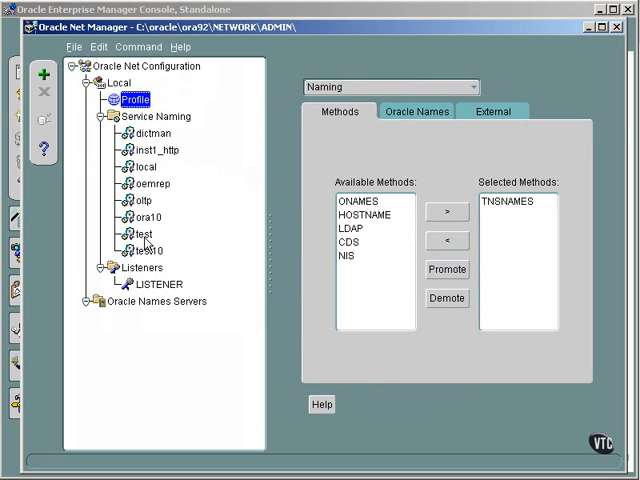
{"action": "left_click", "coordinate": [132, 232]}
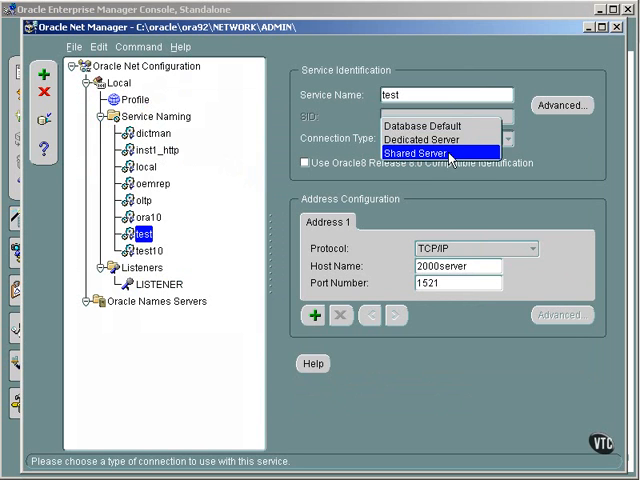
- Set the test service's connection type to Shared Server and review its advanced options
{"action": "left_click", "coordinate": [432, 152]}
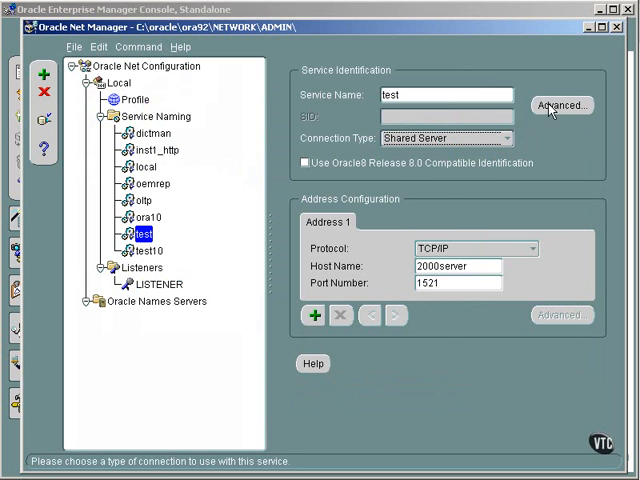
{"action": "left_click", "coordinate": [560, 104]}
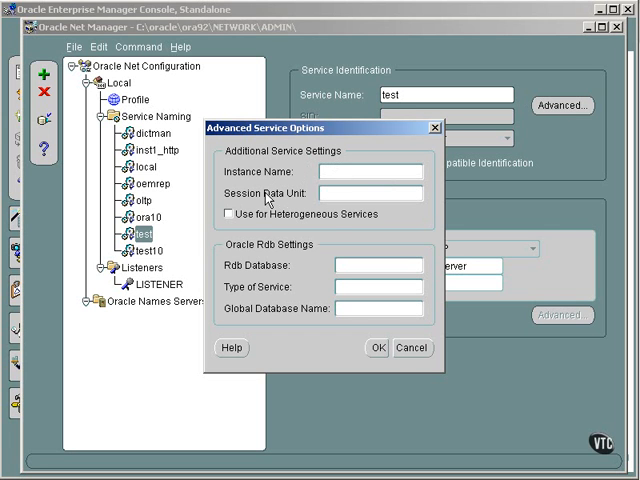
{"action": "mouse_move", "coordinate": [316, 216]}
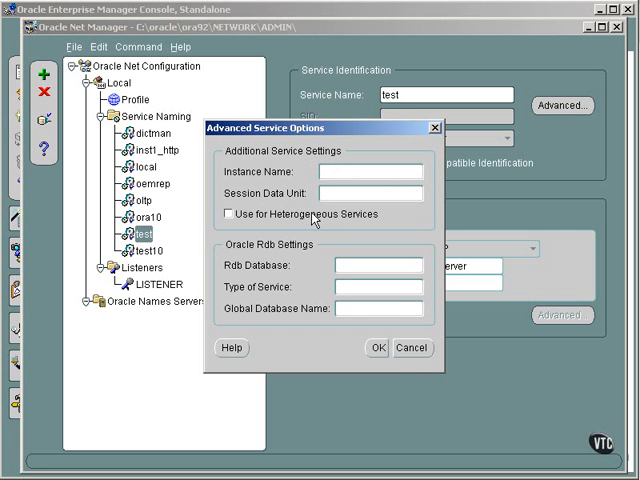
{"action": "mouse_move", "coordinate": [264, 264]}
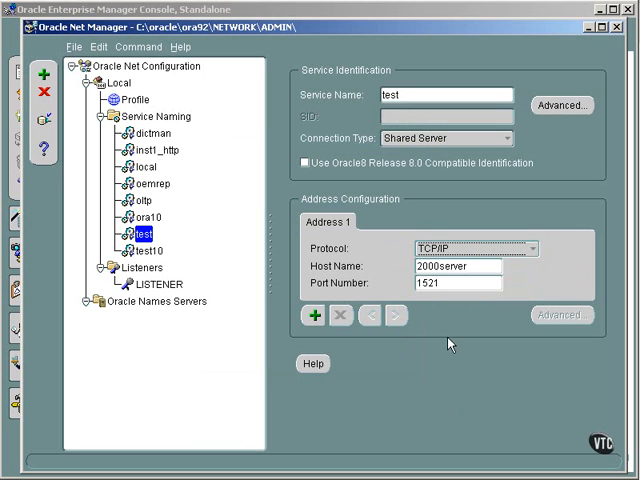
{"action": "mouse_move", "coordinate": [340, 318]}
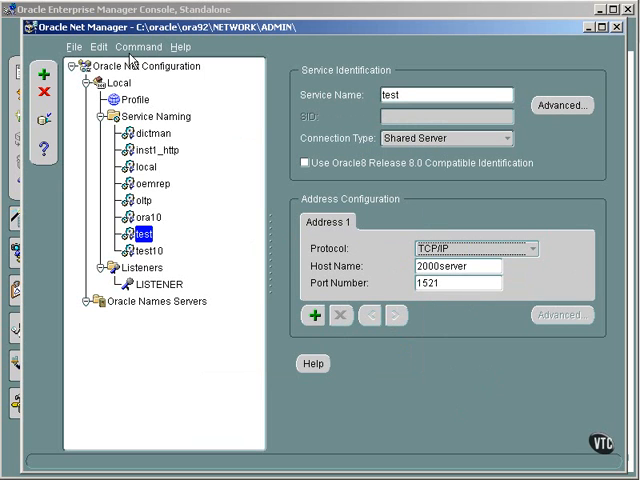
- Exit Oracle Net Manager via File > Exit, discarding the unsaved configuration changes
{"action": "left_click", "coordinate": [180, 46]}
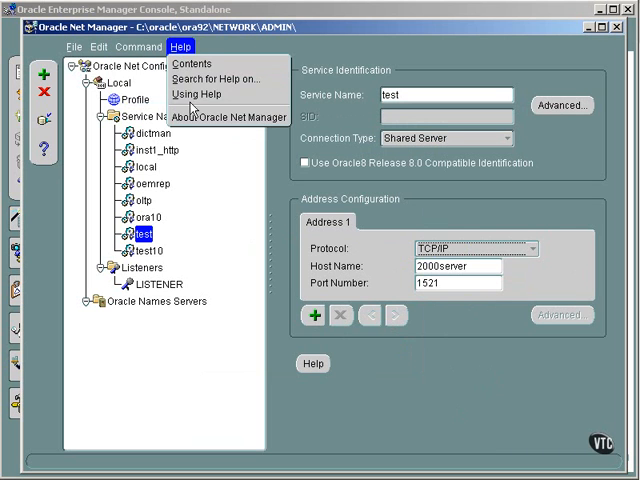
{"action": "left_click", "coordinate": [68, 46]}
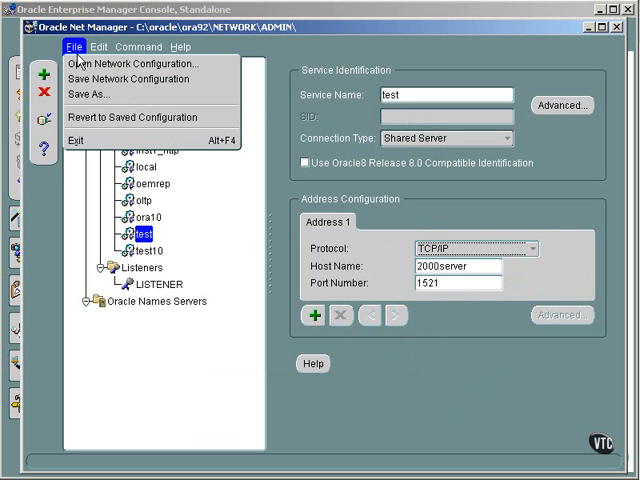
{"action": "mouse_move", "coordinate": [78, 138]}
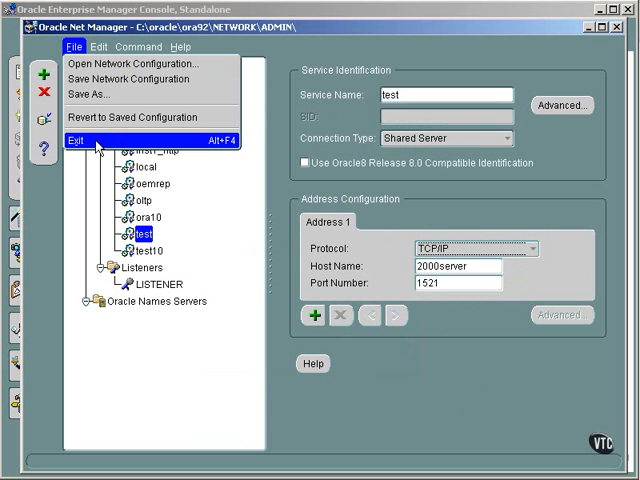
{"action": "left_click", "coordinate": [72, 136]}
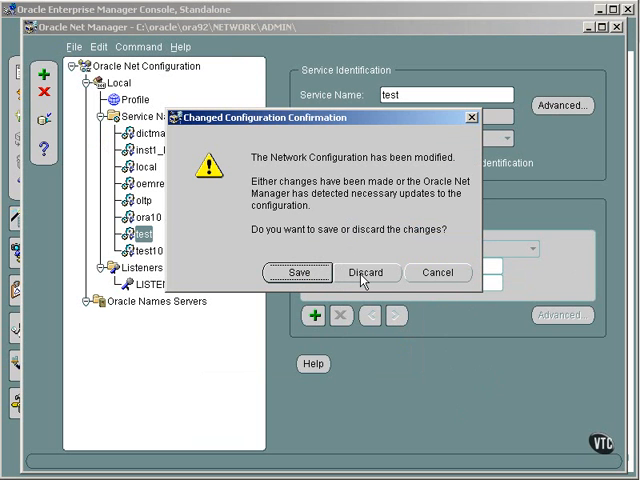
{"action": "left_click", "coordinate": [366, 272]}
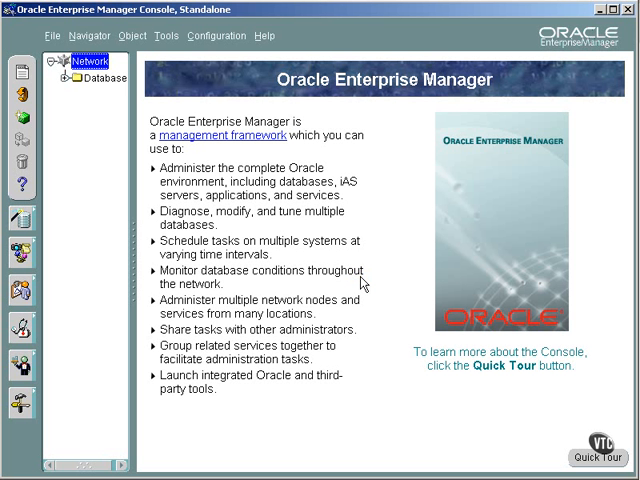